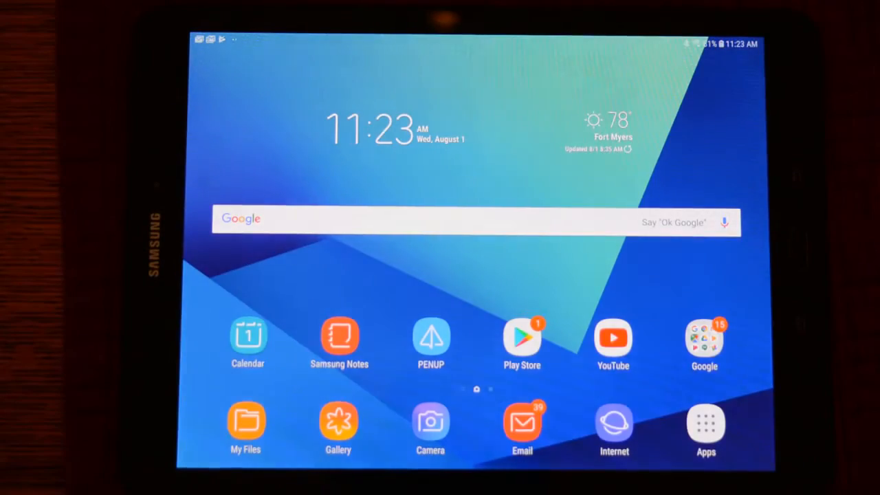
Step: Launch Cyclone FIELD 360 from the Android app drawer
{"action": "left_click", "coordinate": [705, 423]}
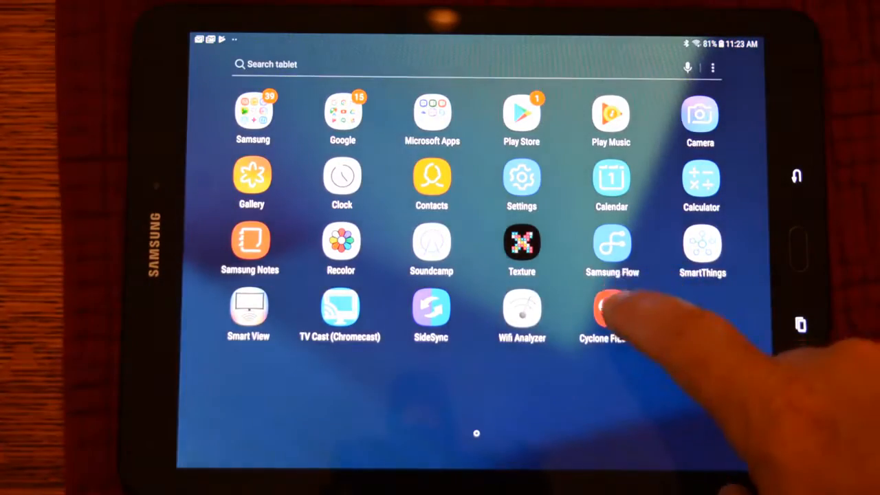
{"action": "left_click", "coordinate": [602, 313]}
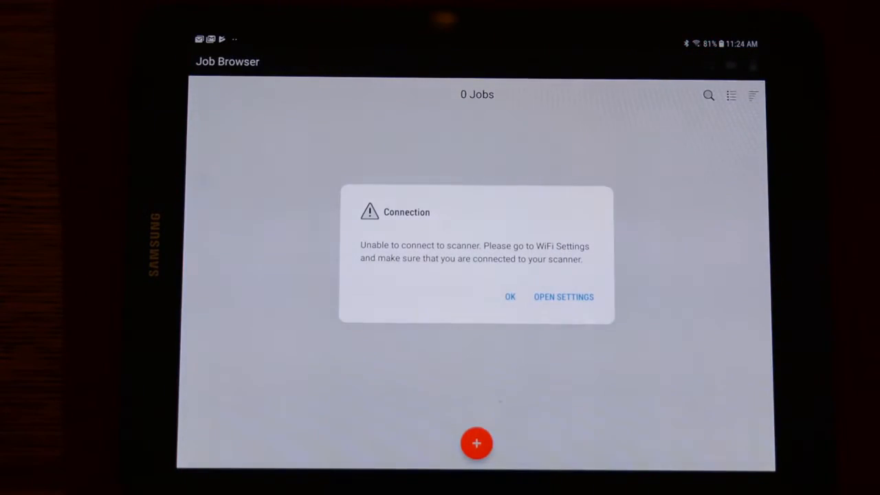
{"action": "left_click", "coordinate": [510, 296]}
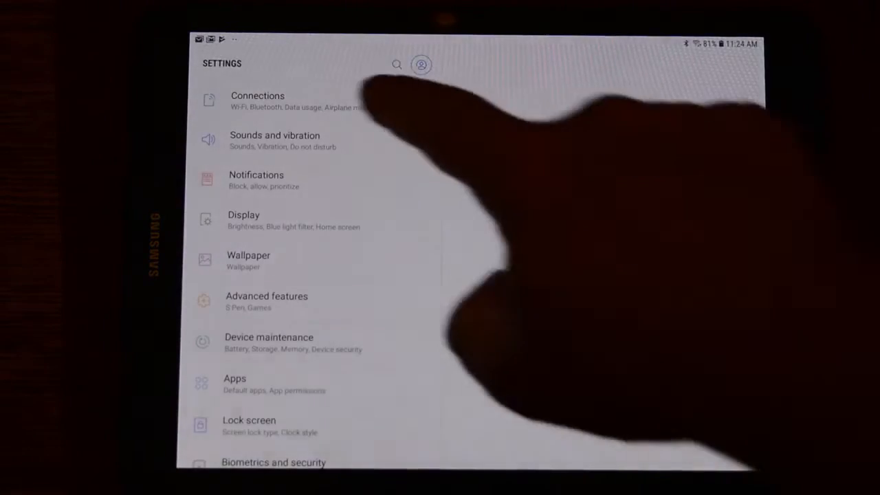
{"action": "left_click", "coordinate": [258, 101]}
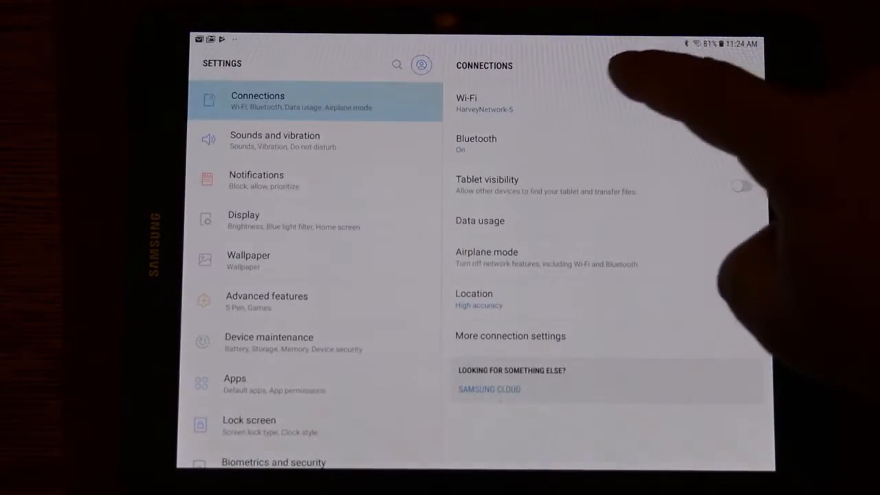
{"action": "left_click", "coordinate": [482, 104]}
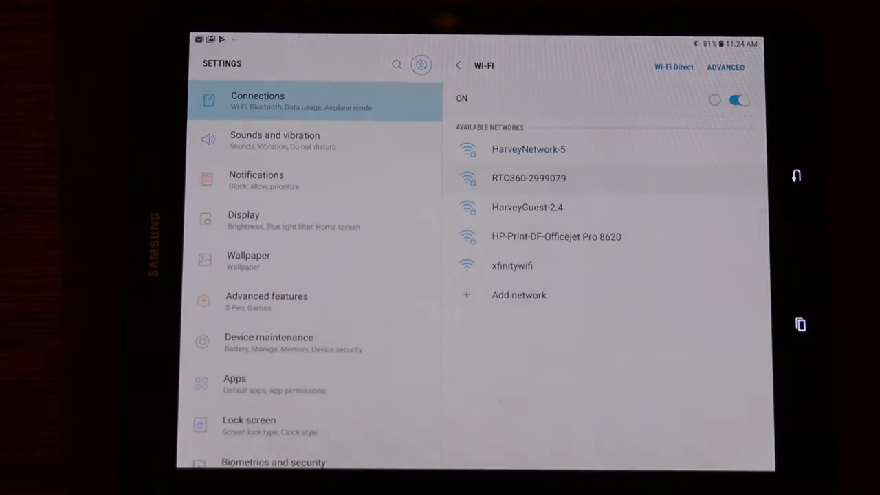
{"action": "left_click", "coordinate": [529, 178]}
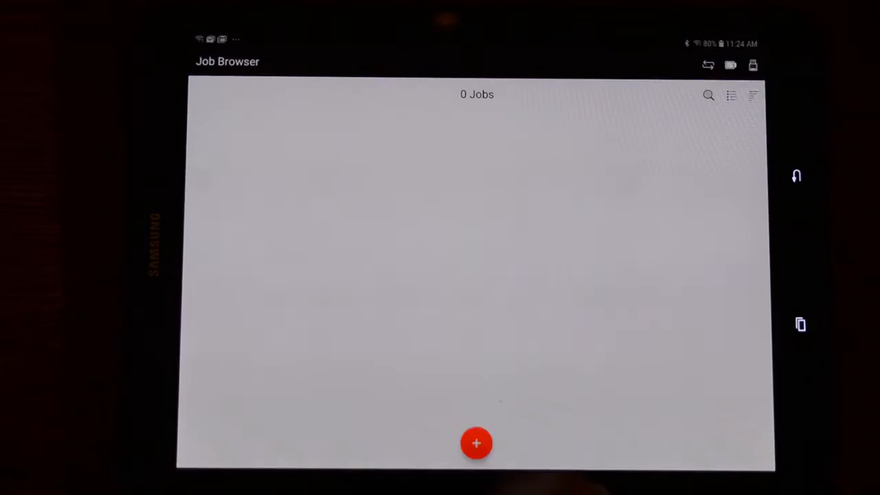
Step: Add a new job named 'VIS Movie 1' and save it
{"action": "left_click", "coordinate": [475, 442]}
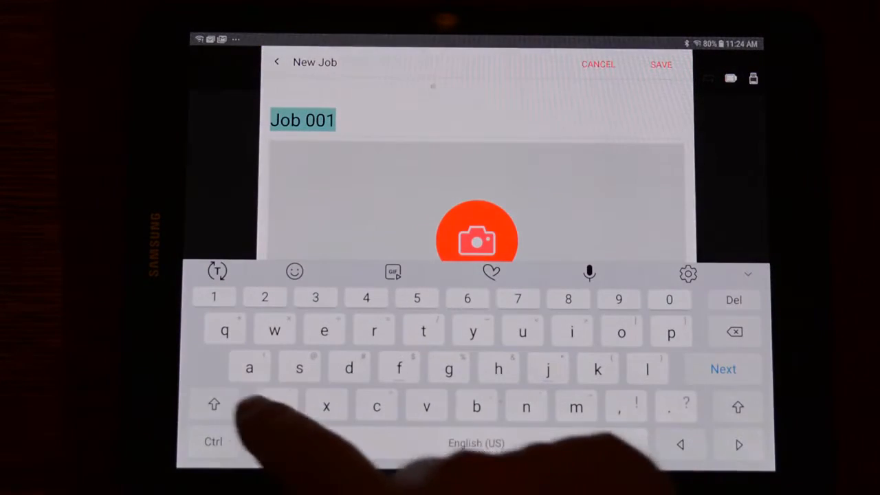
{"action": "type", "text": "V"}
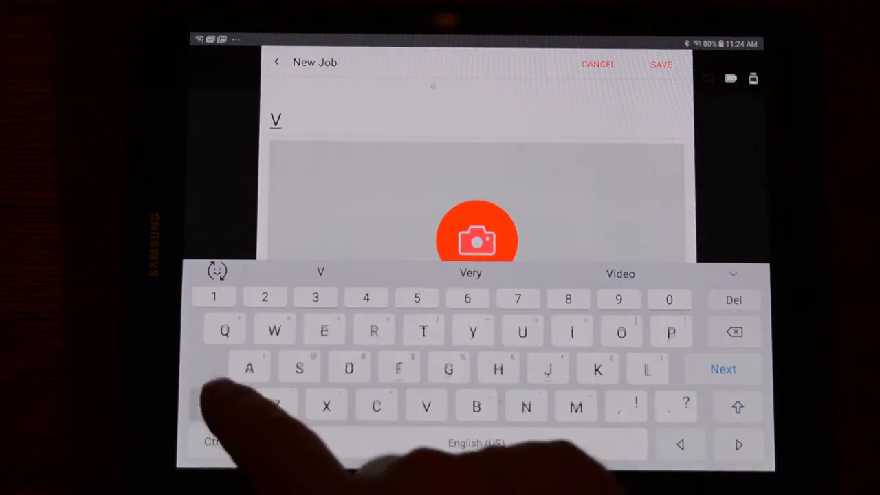
{"action": "left_click", "coordinate": [572, 332]}
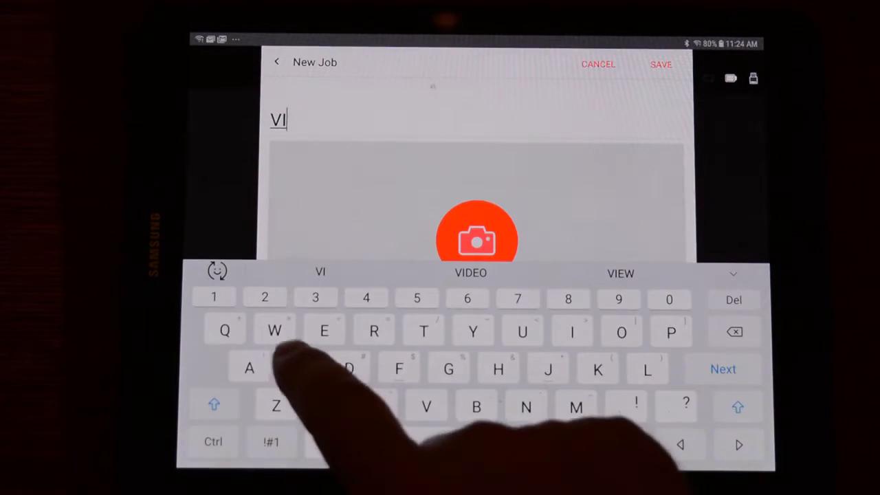
{"action": "type", "text": "S"}
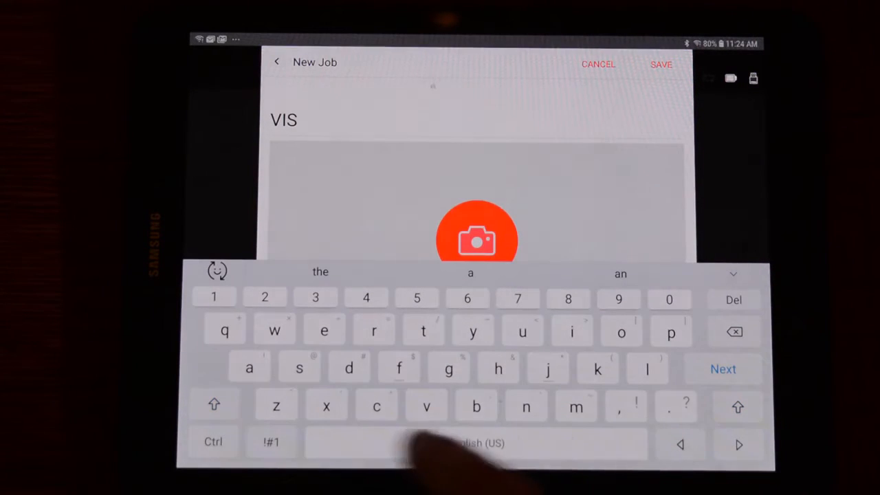
{"action": "type", "text": "Movie 1"}
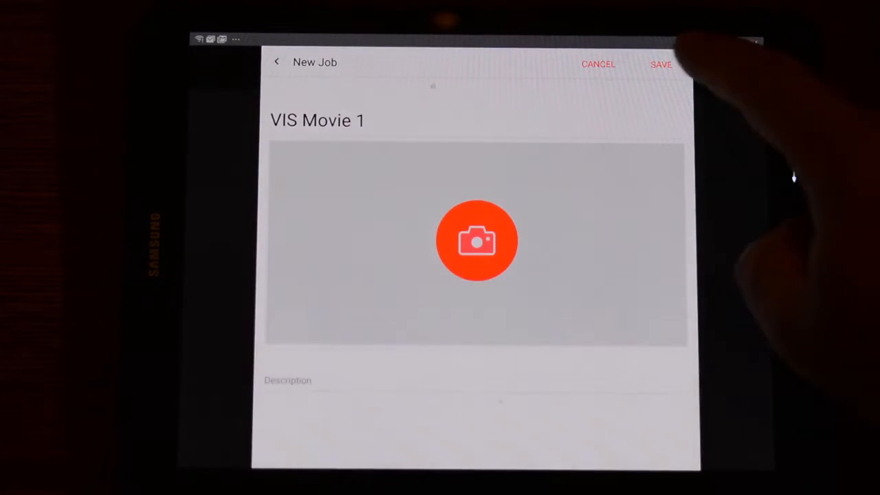
{"action": "left_click", "coordinate": [660, 64]}
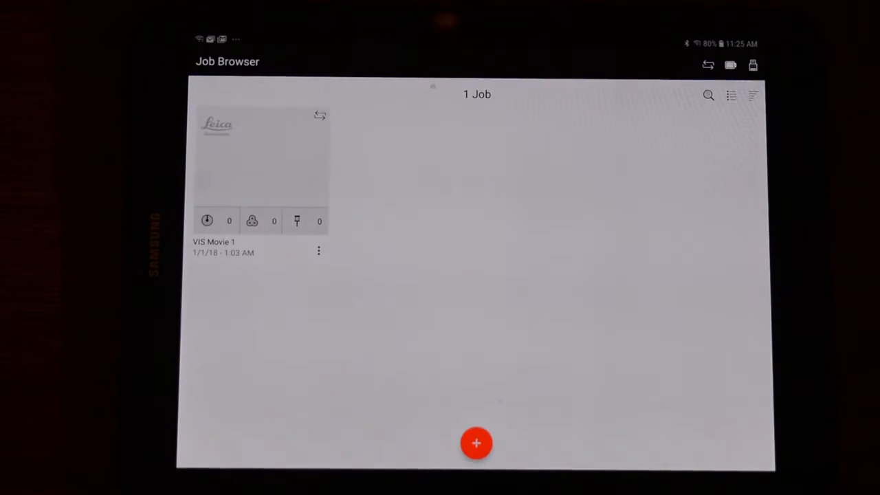
Step: Open the VIS Movie 1 job and run the Setup 001 scan from Scanner Control
{"action": "left_click", "coordinate": [261, 158]}
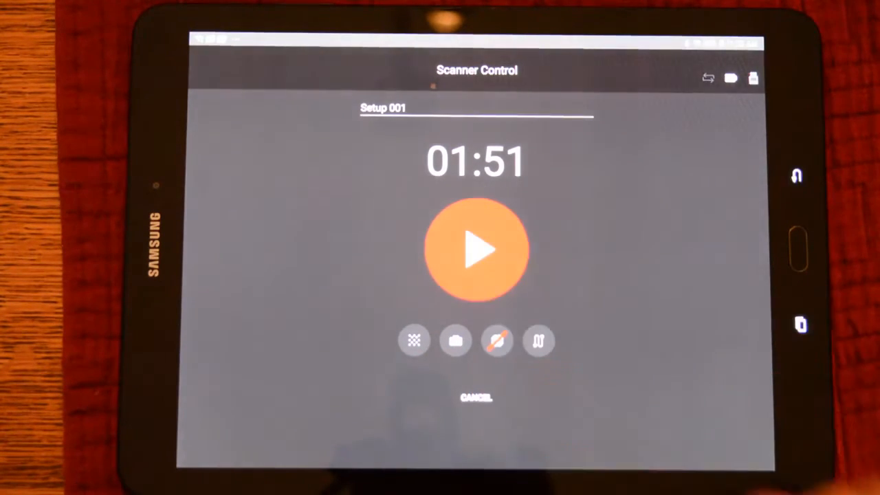
{"action": "left_click", "coordinate": [476, 249]}
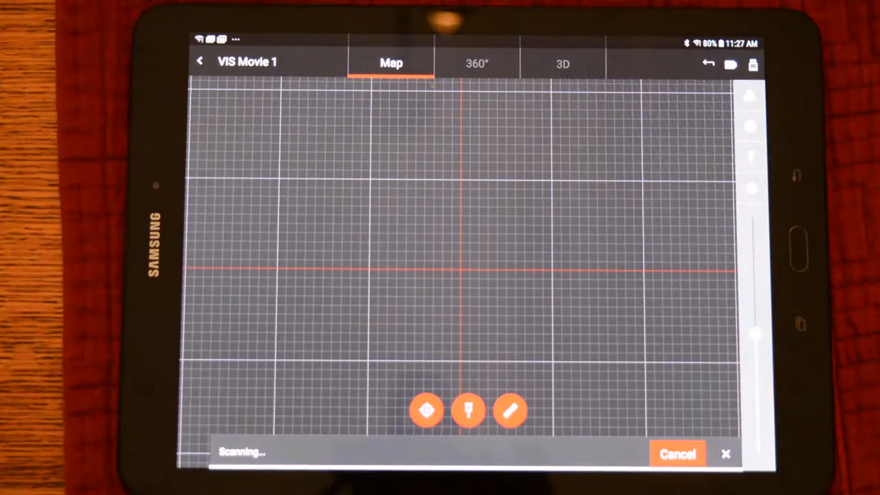
{"action": "left_click", "coordinate": [461, 270]}
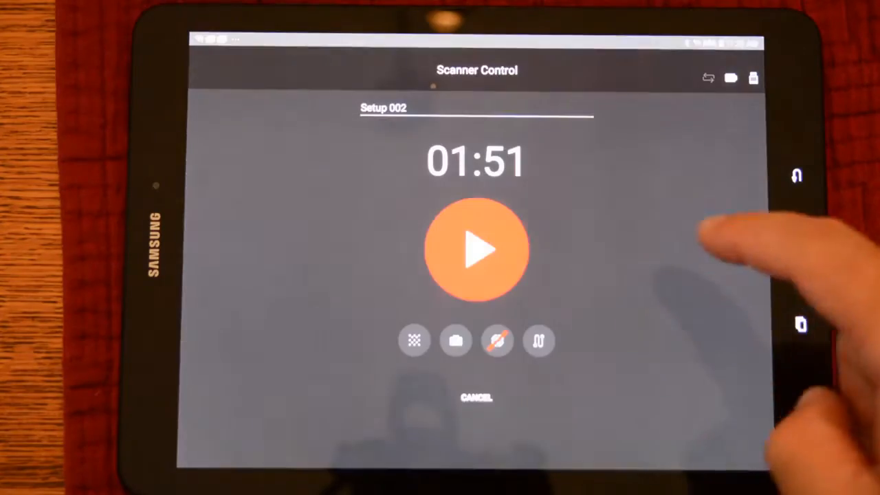
Step: Run the Setup 002 scan from Scanner Control
{"action": "left_click", "coordinate": [476, 249]}
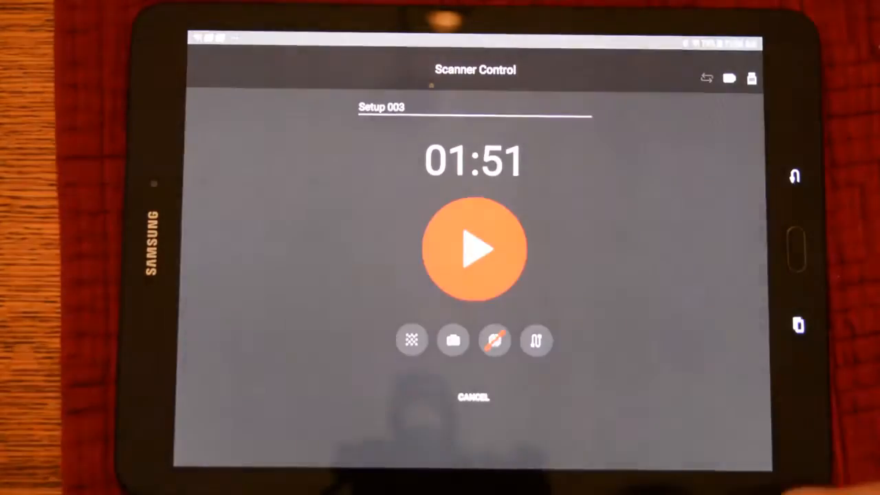
Step: Run the Setup 003 scan and let its point cloud appear on the map
{"action": "left_click", "coordinate": [474, 249]}
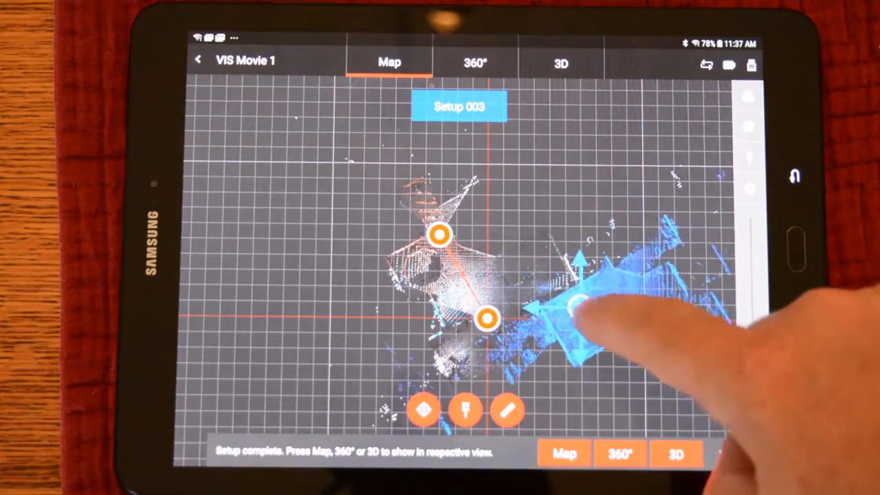
Step: Drag the Setup 003 cloud into alignment to form Bundle 001, then start scanning Setup 004
{"action": "left_click", "coordinate": [581, 308]}
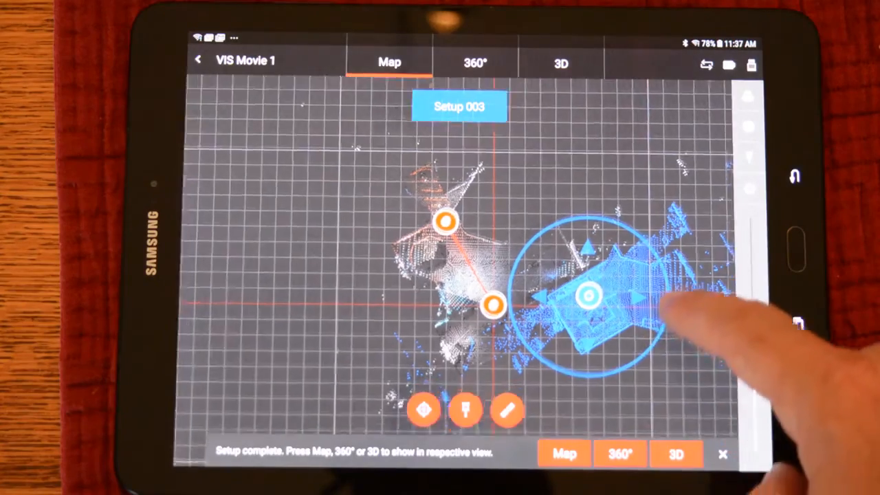
{"action": "left_click_drag", "start_coordinate": [589, 296], "coordinate": [593, 277]}
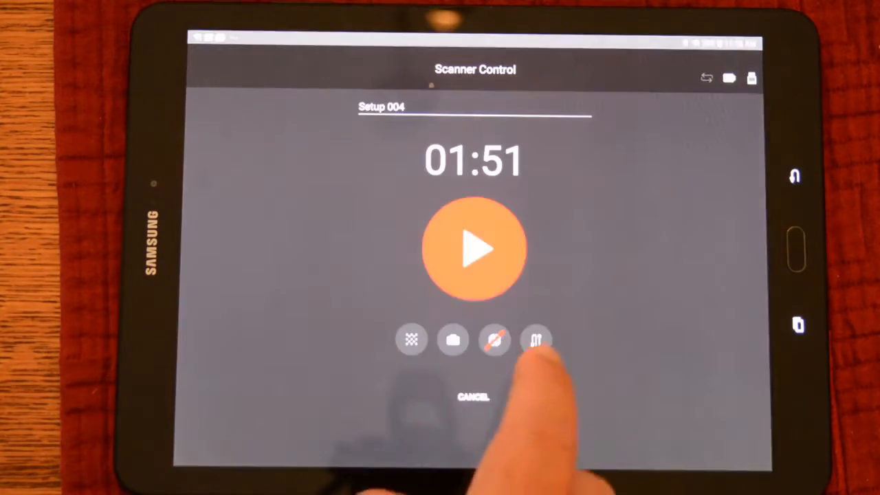
{"action": "left_click", "coordinate": [473, 249]}
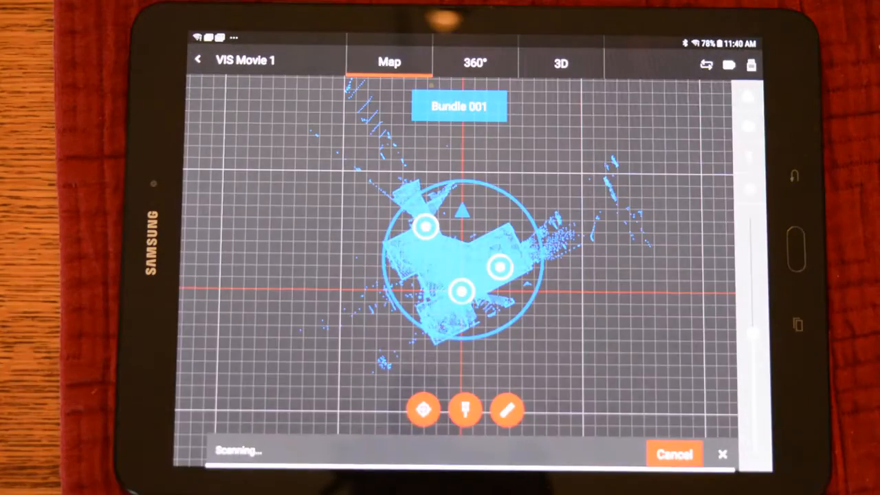